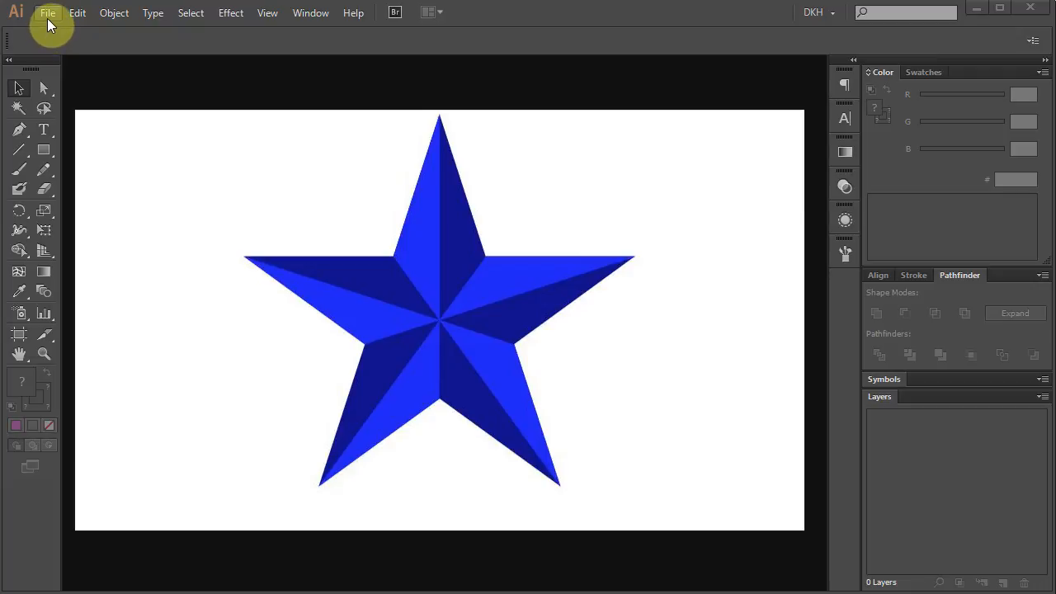
Create a new 960 x 560 px Web-profile document with a blank white artboard
left_click(46, 14)
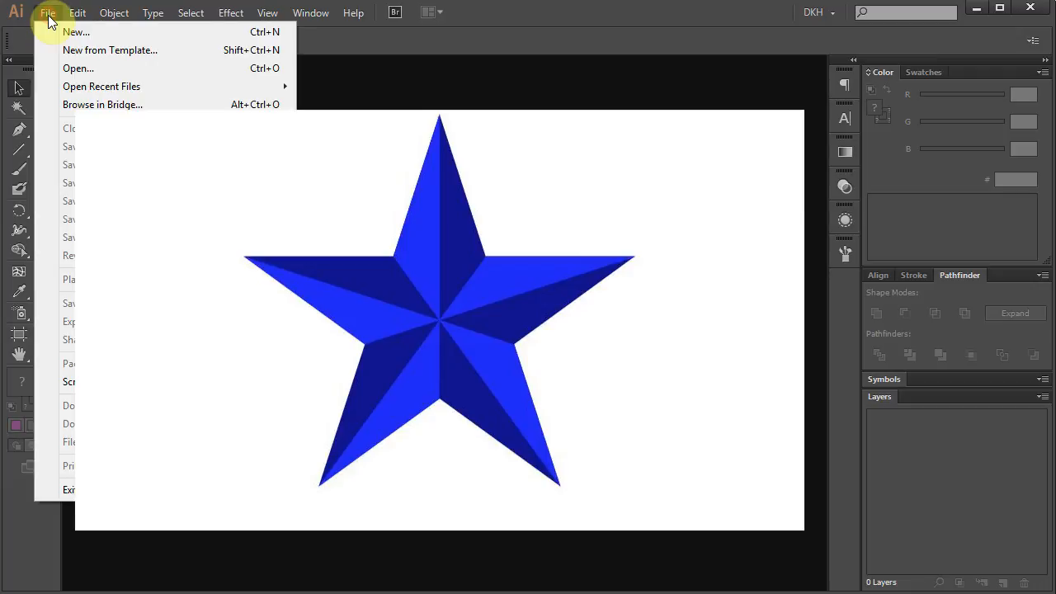
left_click(76, 32)
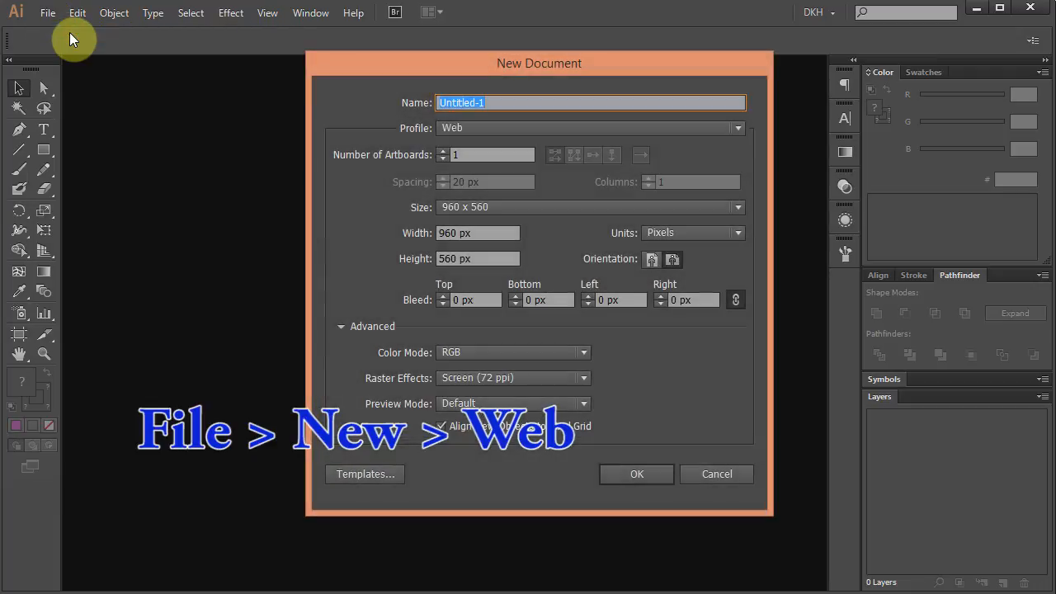
mouse_move(466, 132)
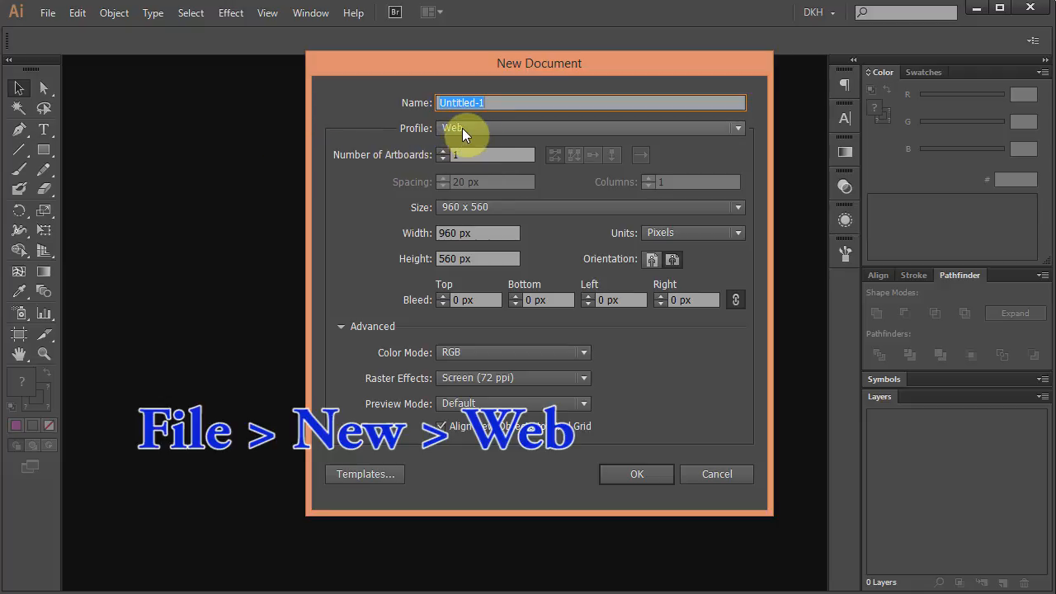
mouse_move(637, 474)
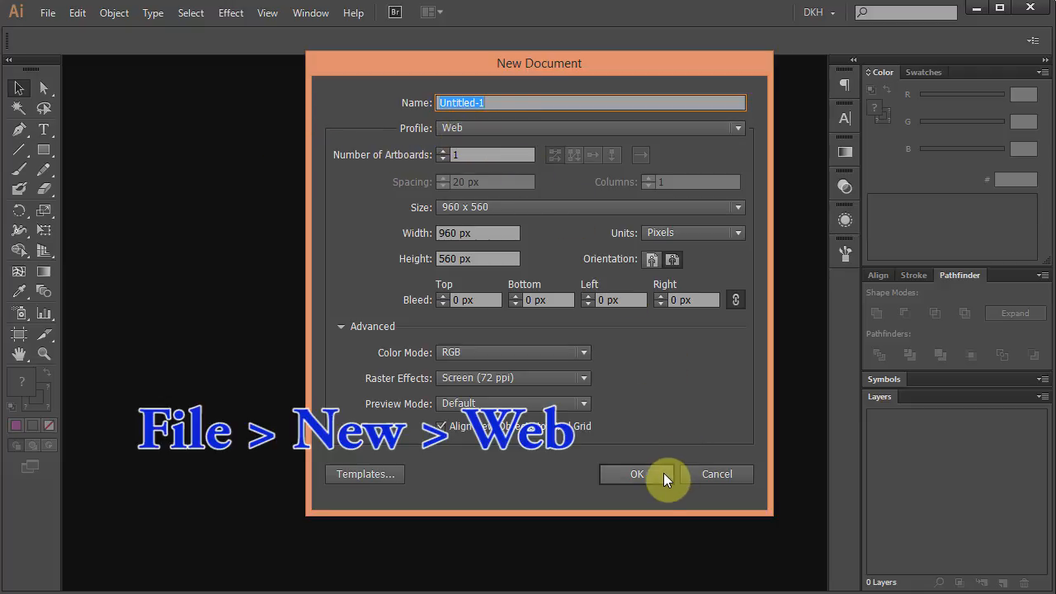
left_click(637, 474)
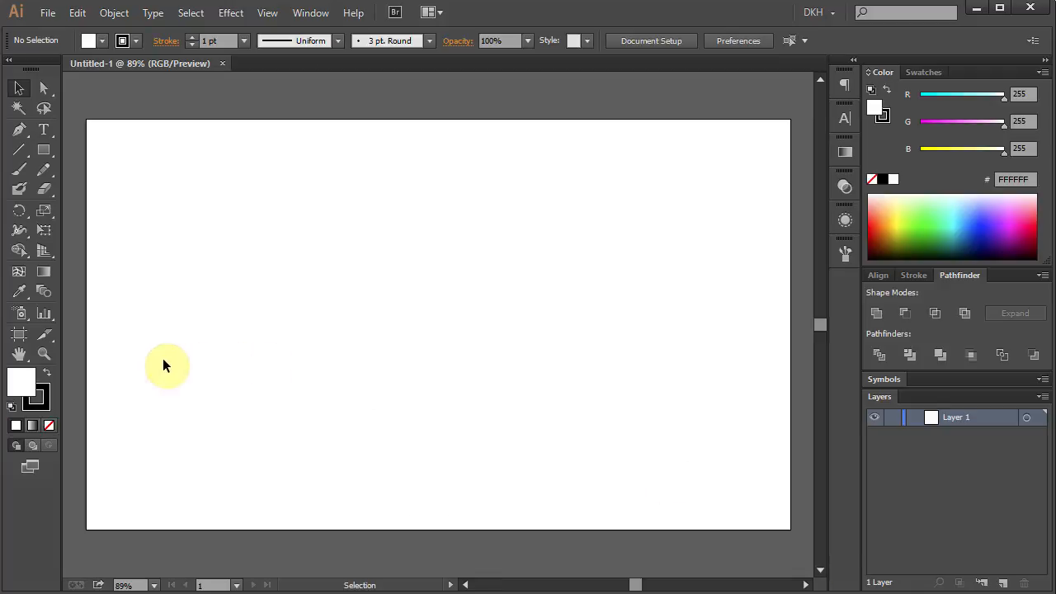
mouse_move(20, 333)
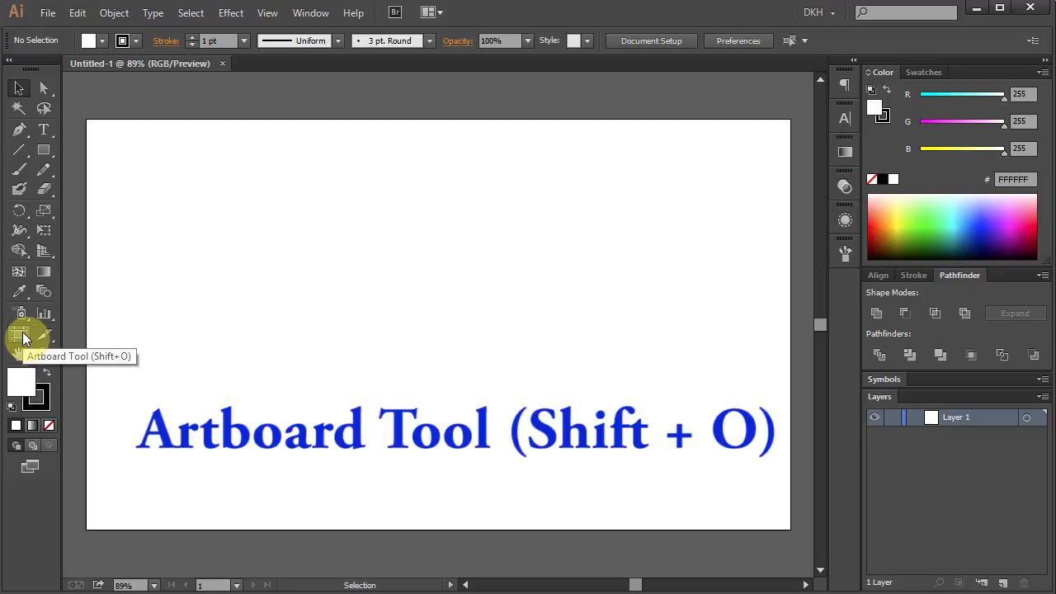
Remove the stroke and set the fill to deep blue #2400A7
left_click(20, 337)
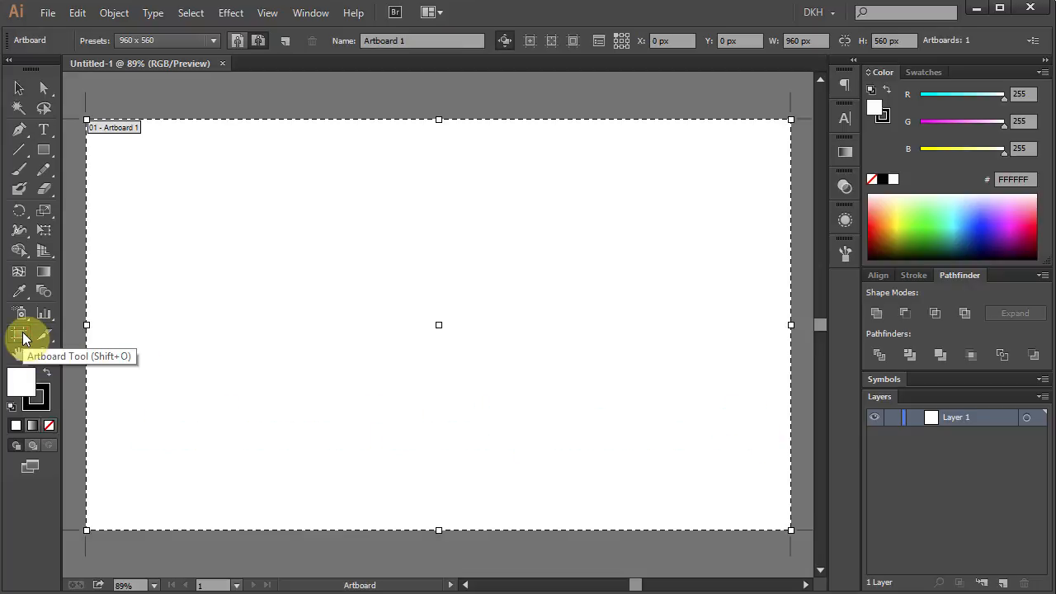
mouse_move(531, 39)
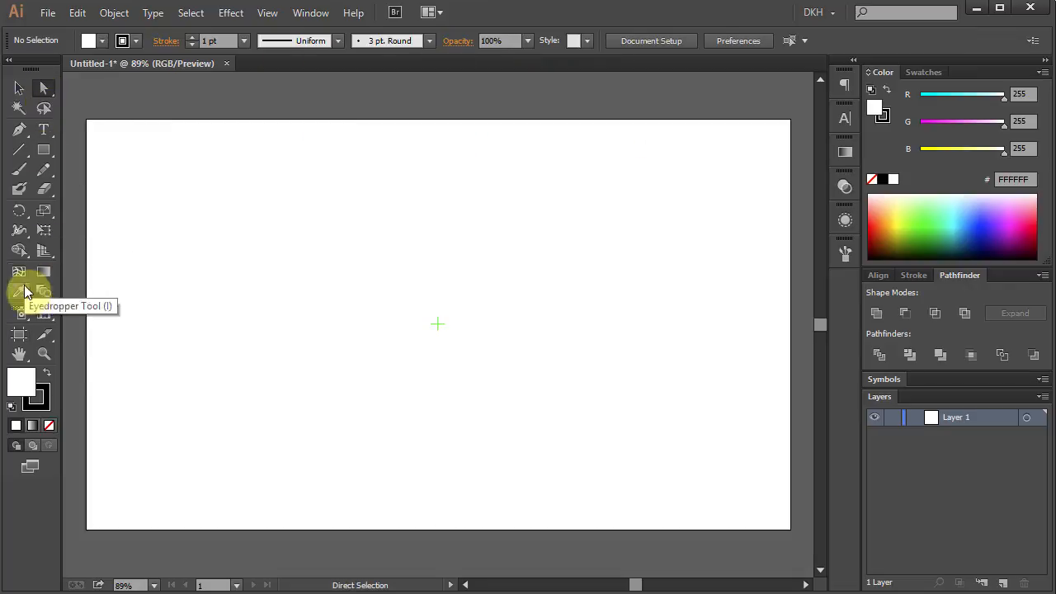
mouse_move(51, 419)
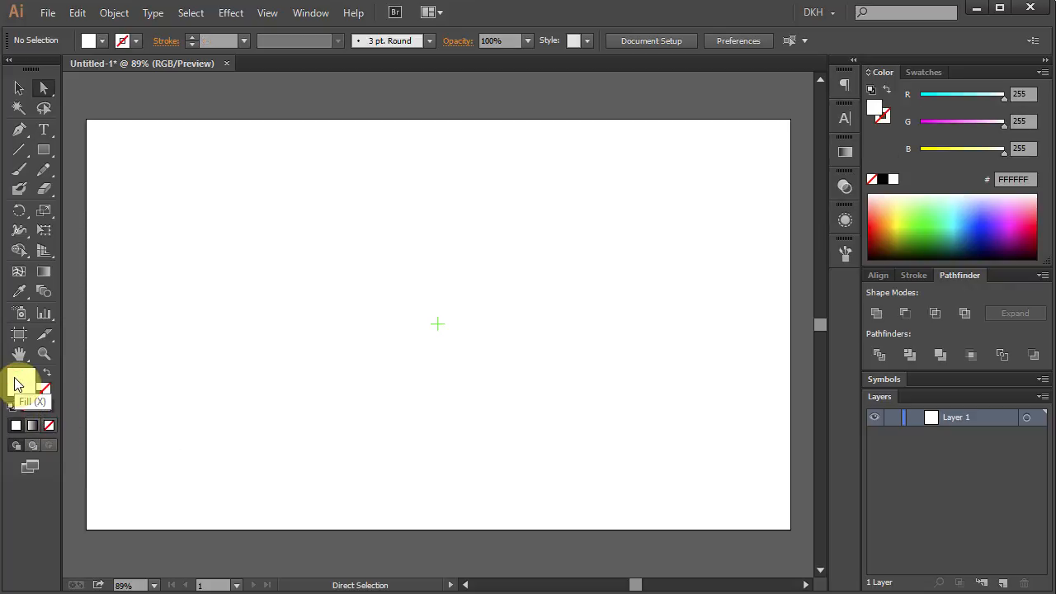
left_click(994, 235)
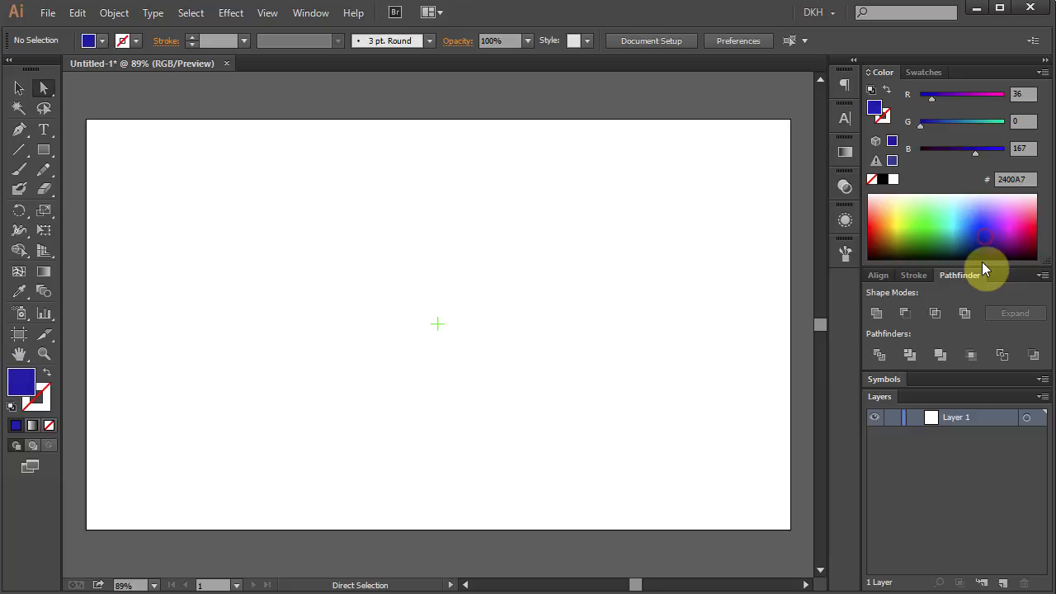
mouse_move(74, 164)
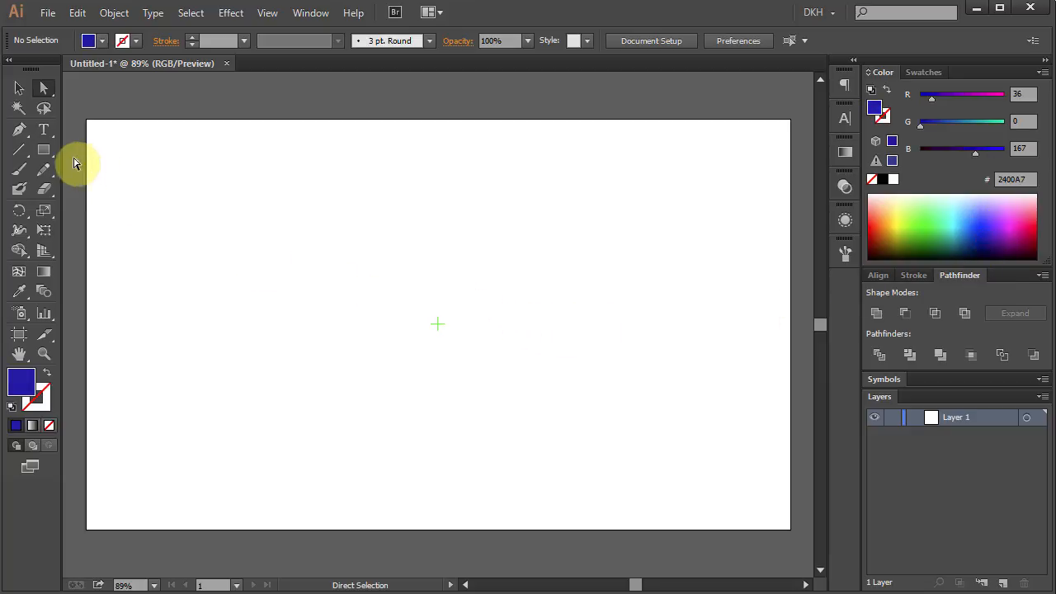
Draw a large five-pointed deep blue star from the artboard centre with the Star Tool
left_click(43, 150)
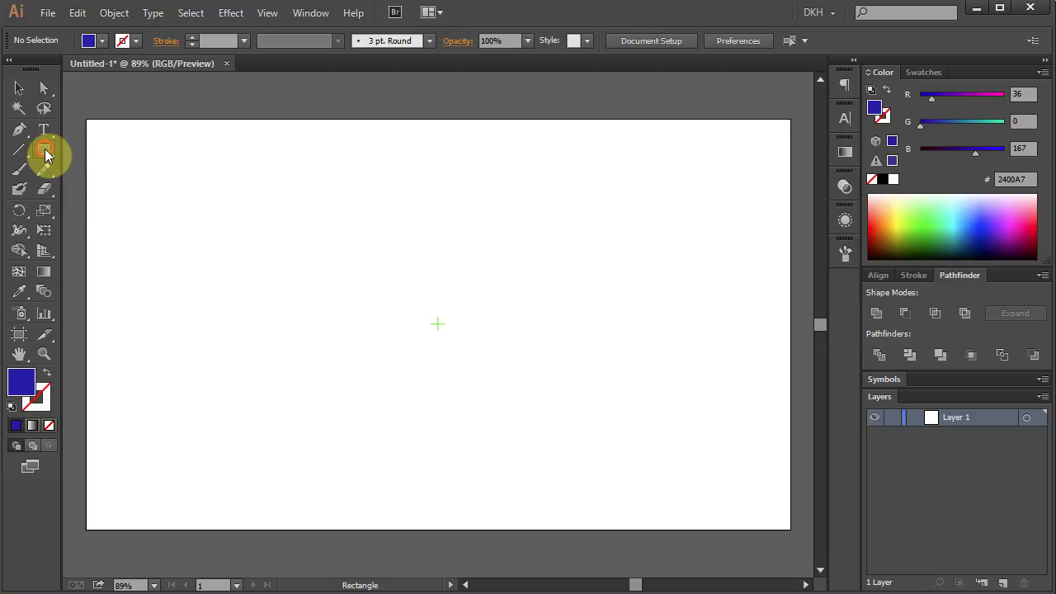
left_click(47, 156)
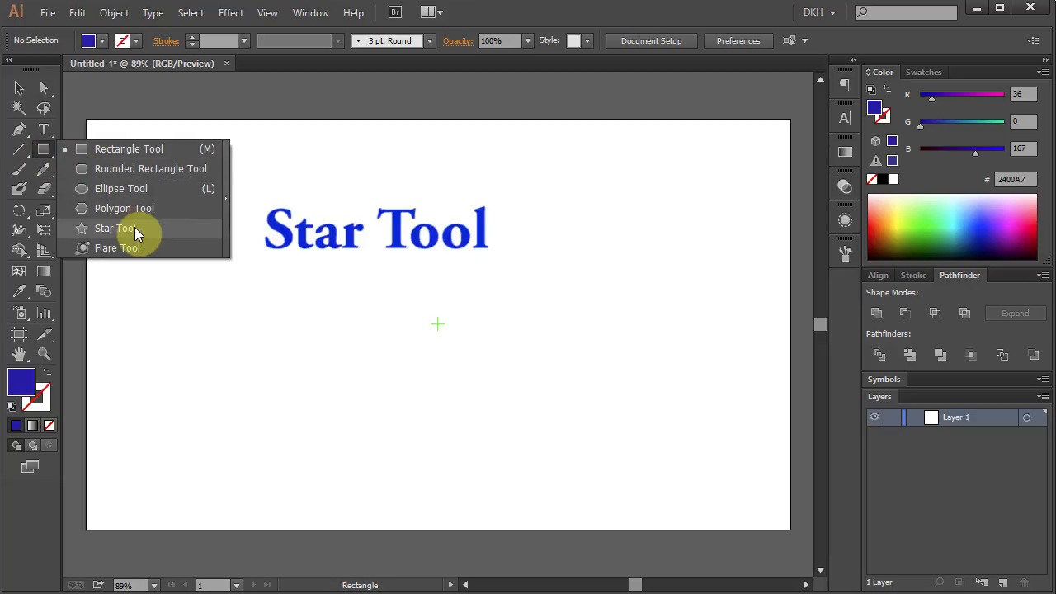
left_click(116, 228)
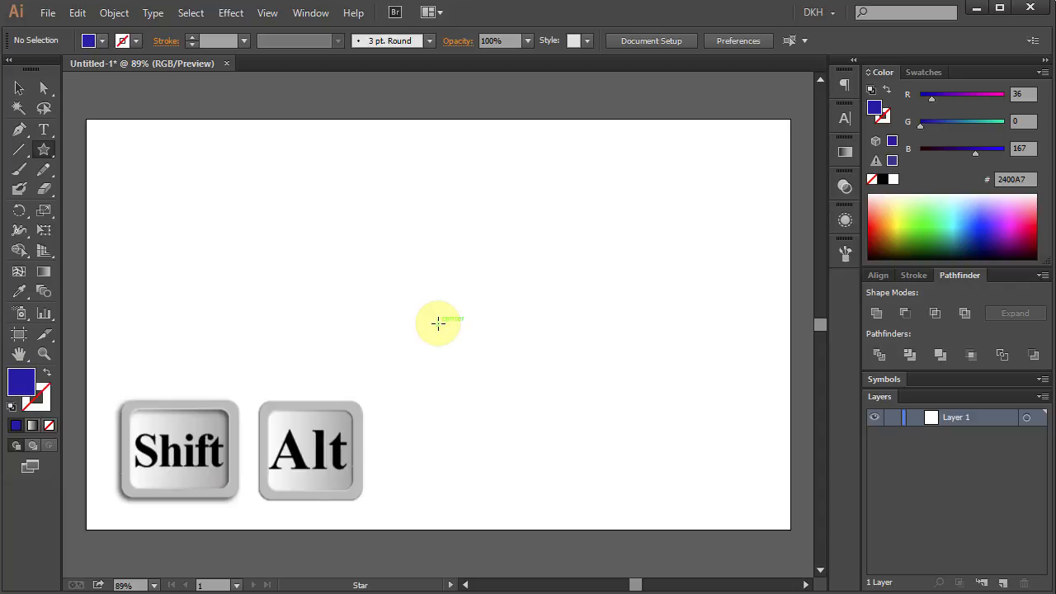
left_click_drag(438, 323, 472, 366)
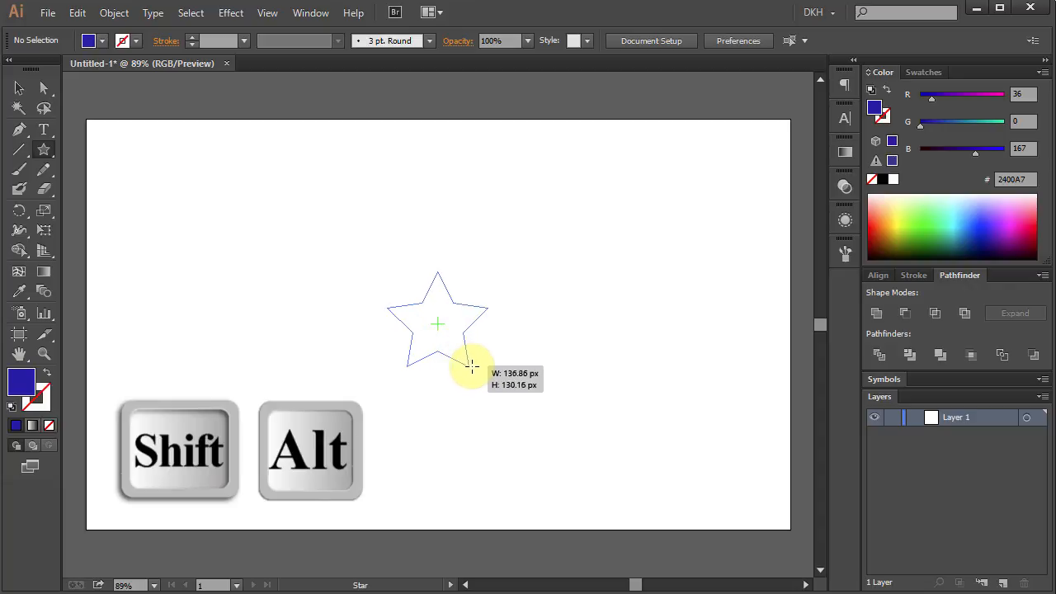
left_click_drag(472, 366, 561, 464)
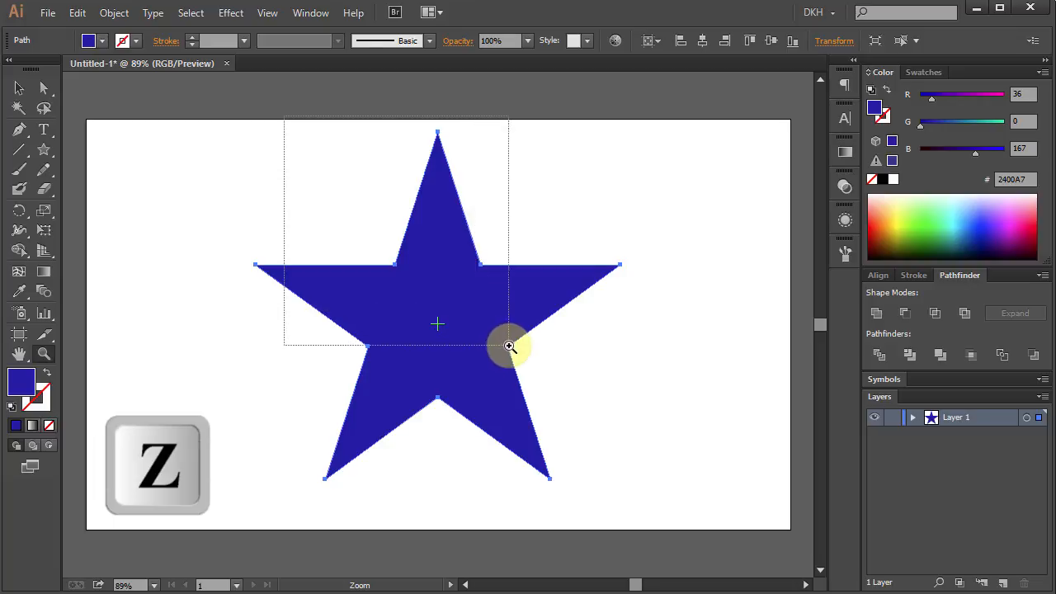
Zoom in on the star's upper point and deselect the star
left_click(510, 347)
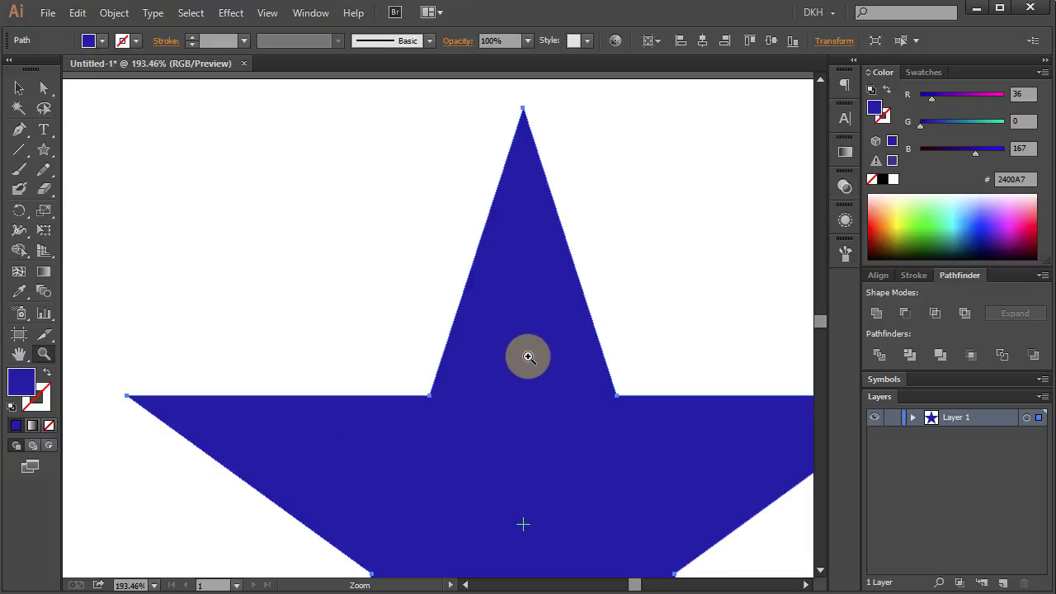
key("ctrl+shift+a")
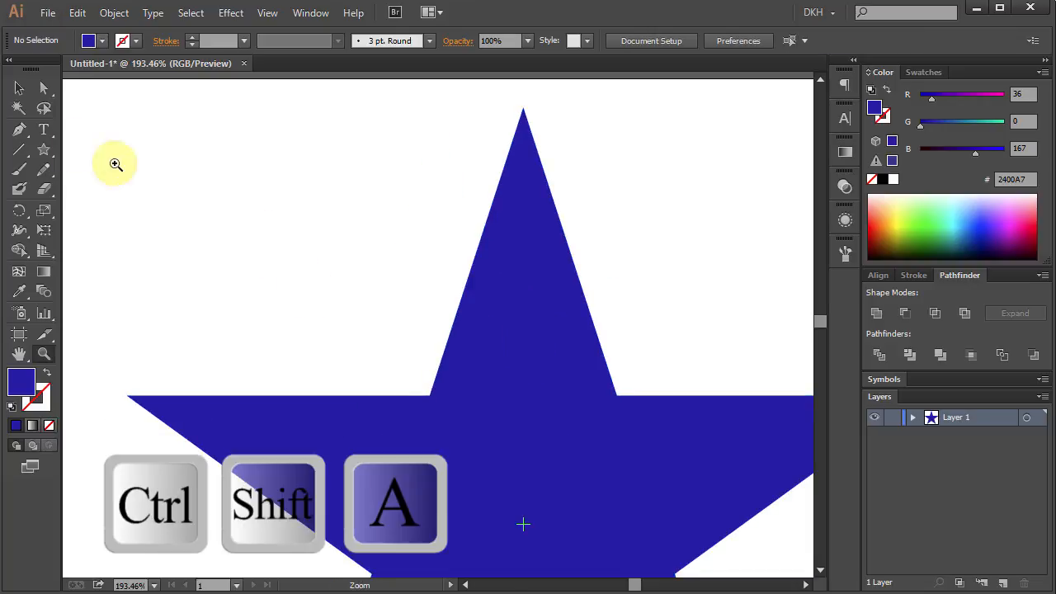
Lighten the fill blue in the Color panel for the facet
left_click(20, 129)
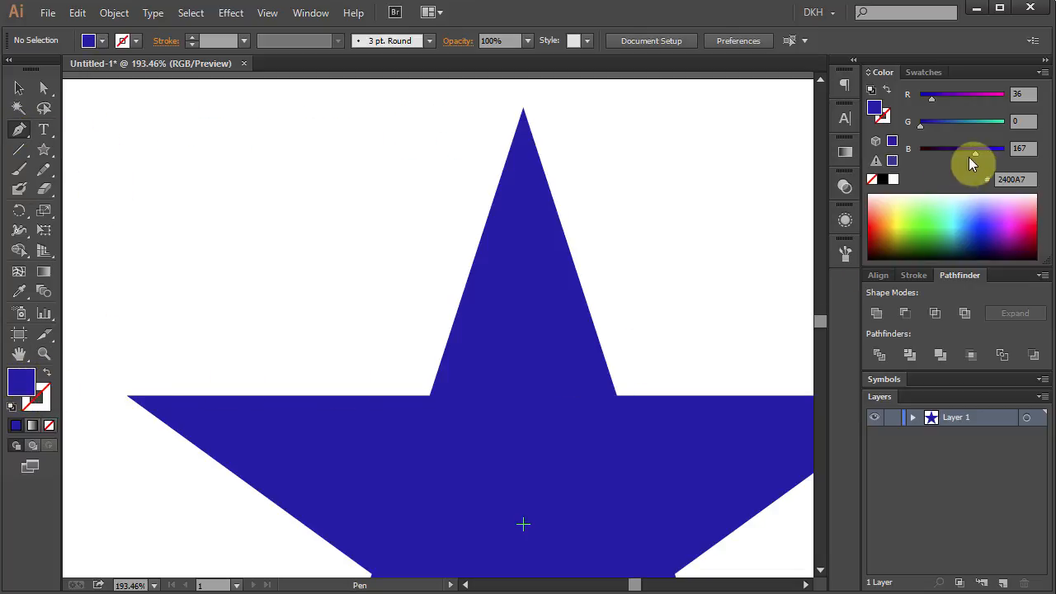
left_click_drag(974, 149, 1004, 148)
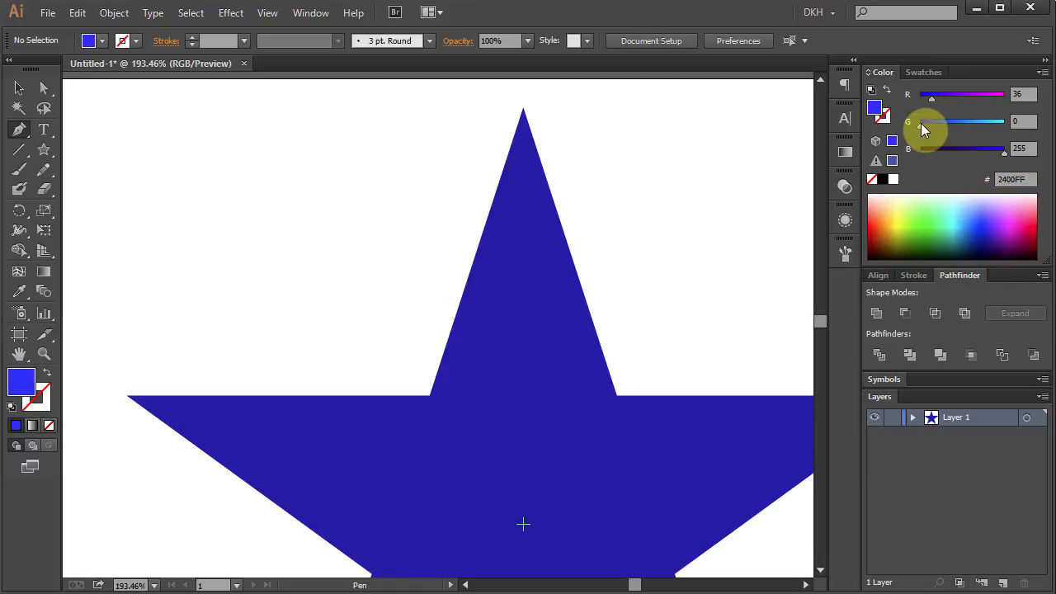
left_click_drag(931, 122, 931, 123)
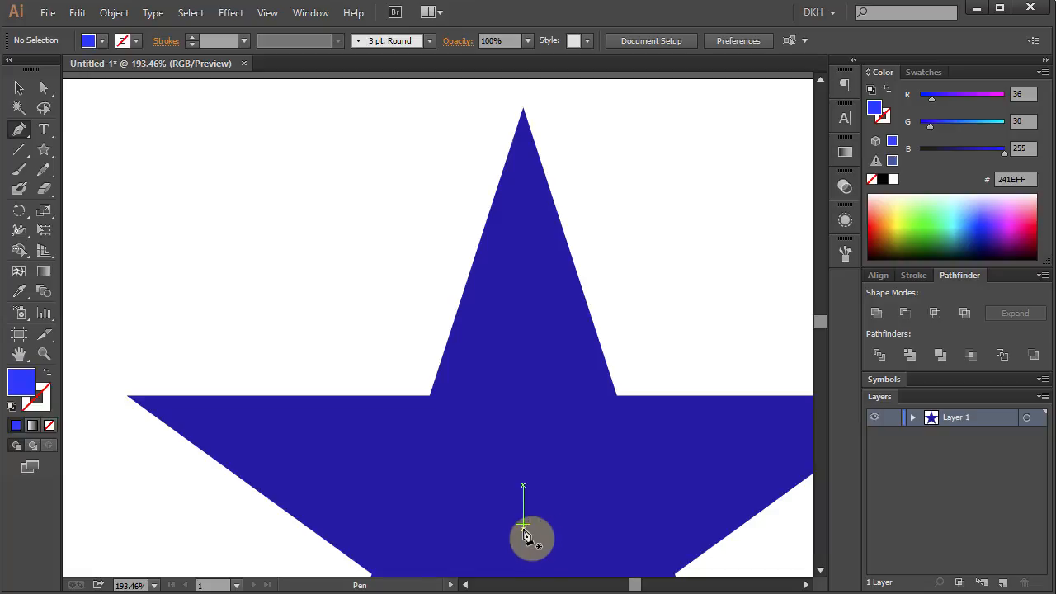
mouse_move(528, 524)
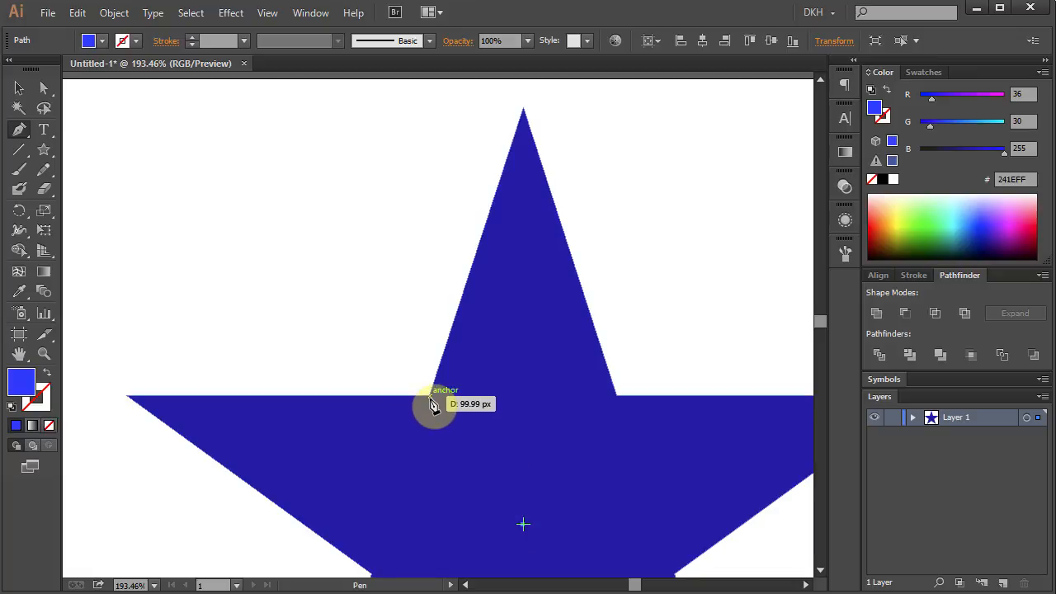
Pen a light-blue triangular facet from centre to left inner corner to top tip, then deselect
left_click(429, 394)
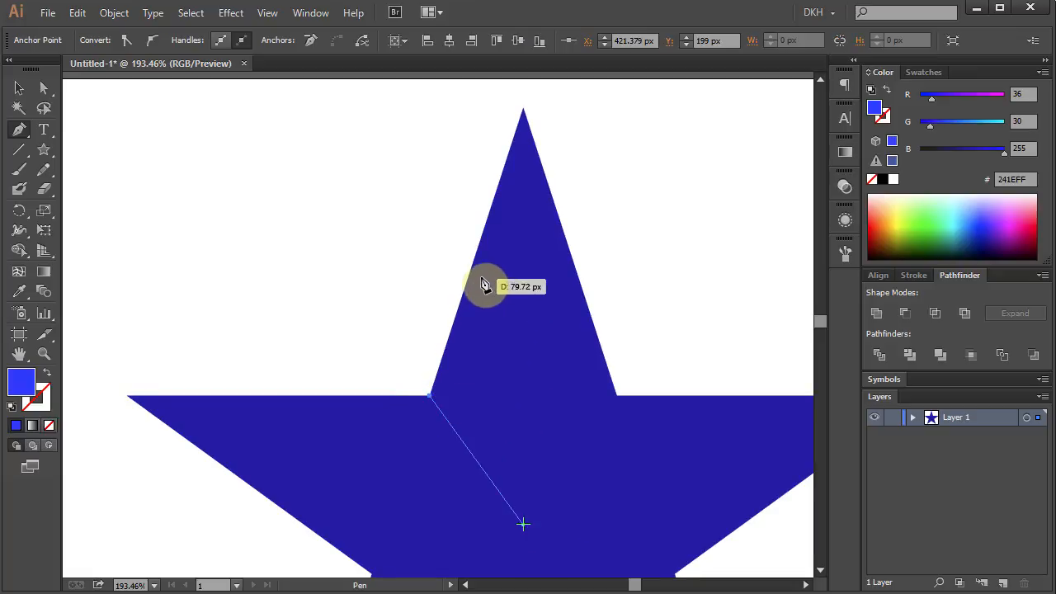
mouse_move(528, 116)
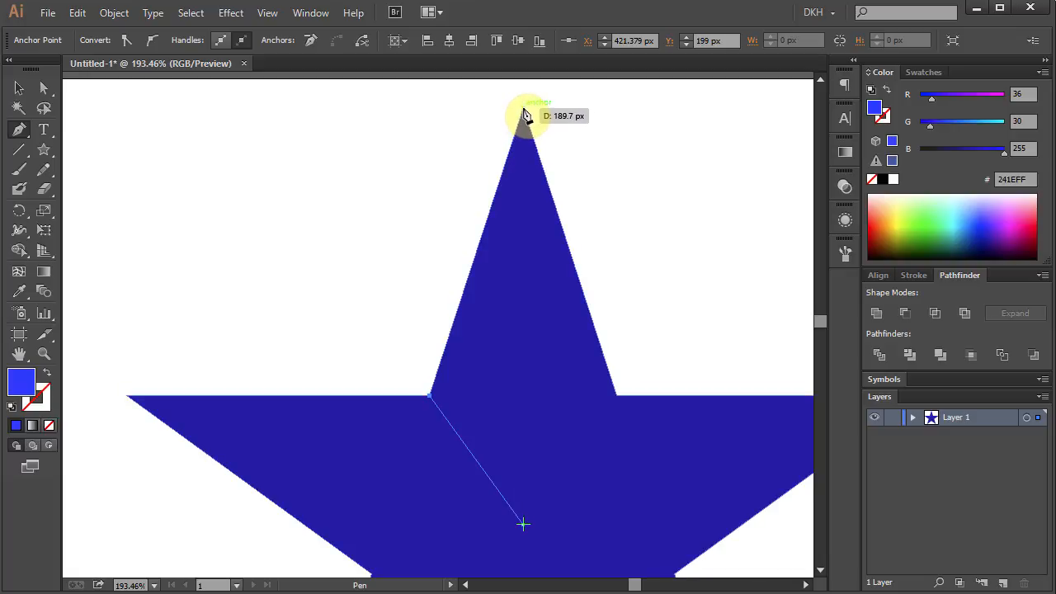
left_click(524, 525)
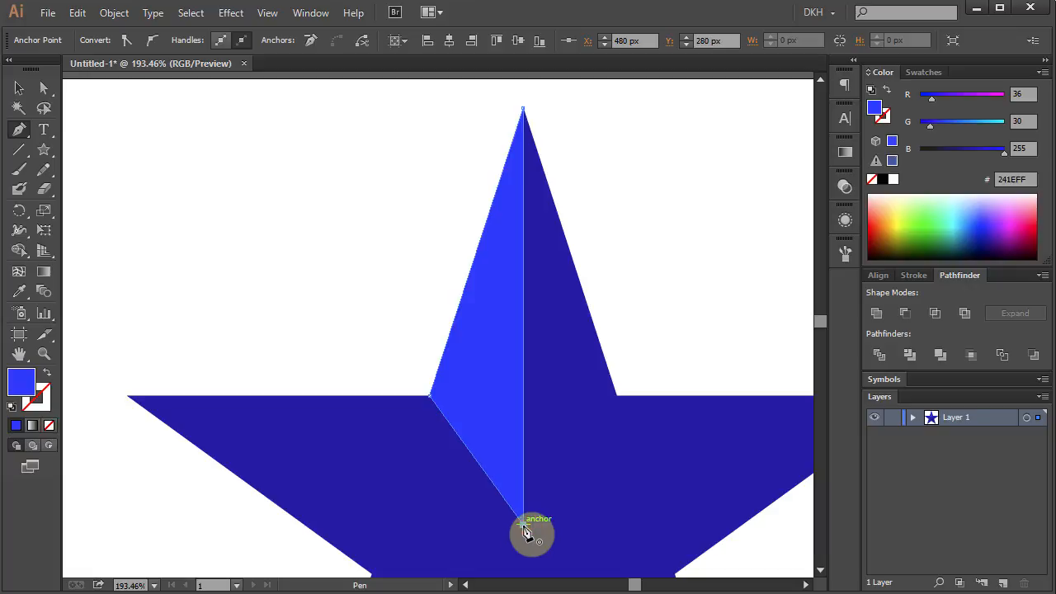
key("ctrl+shift+a")
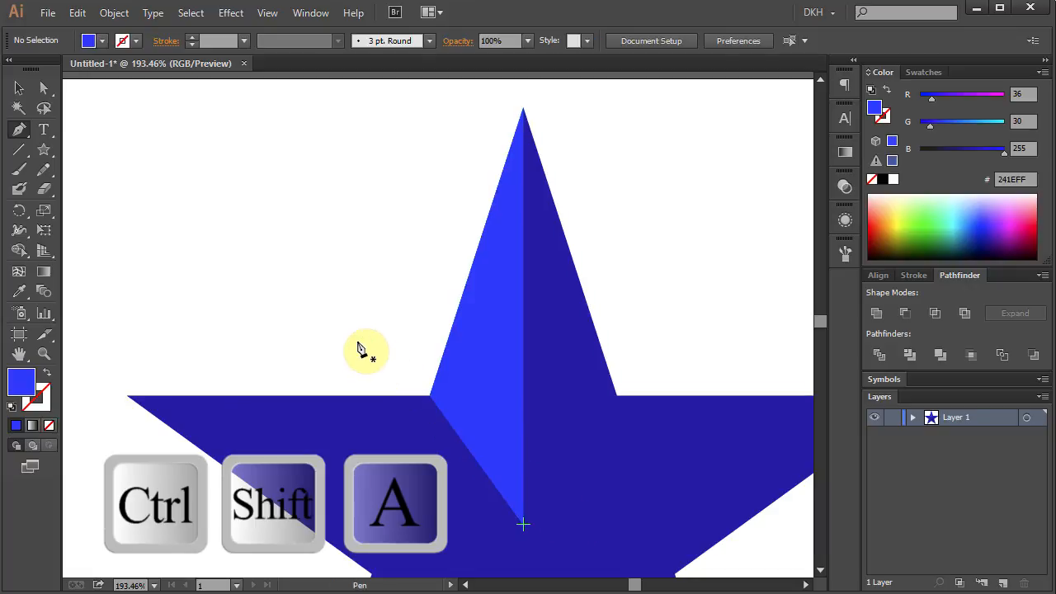
key("ctrl+shift+a")
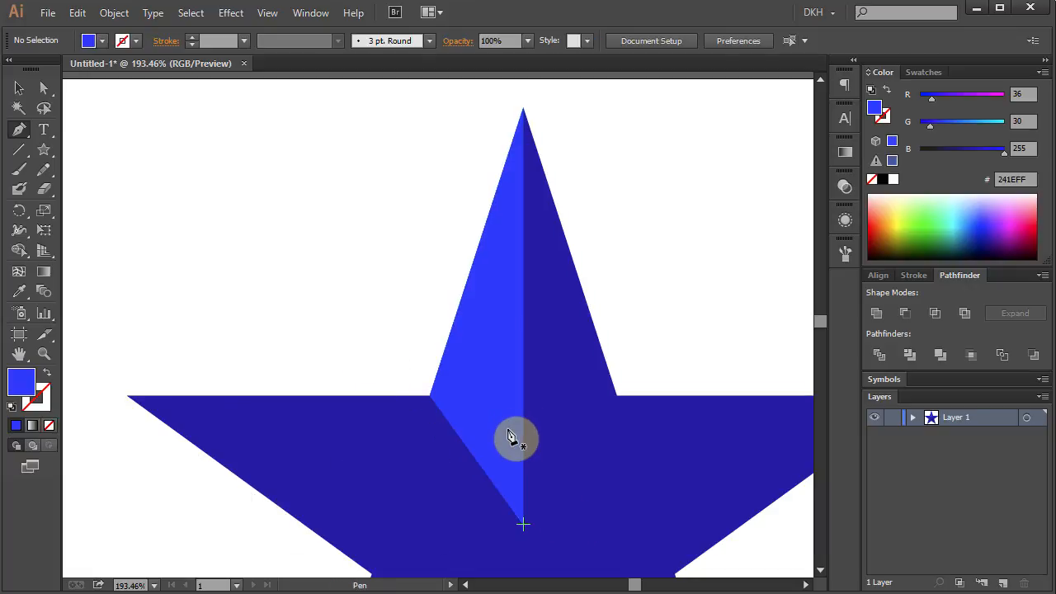
Rotate a copy of the facet 72° about the star's centre
key("v")
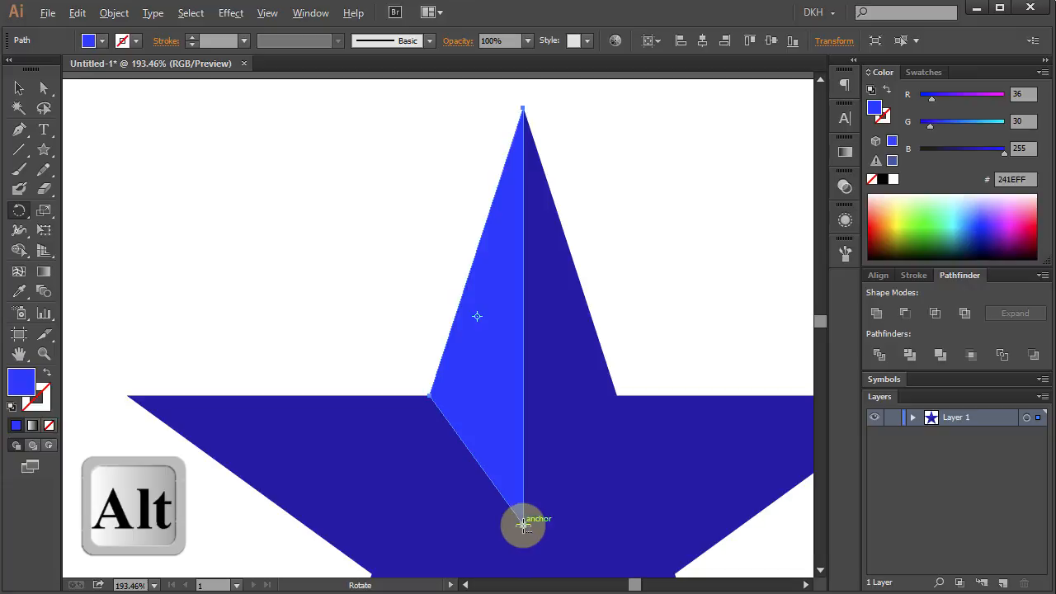
left_click(524, 524)
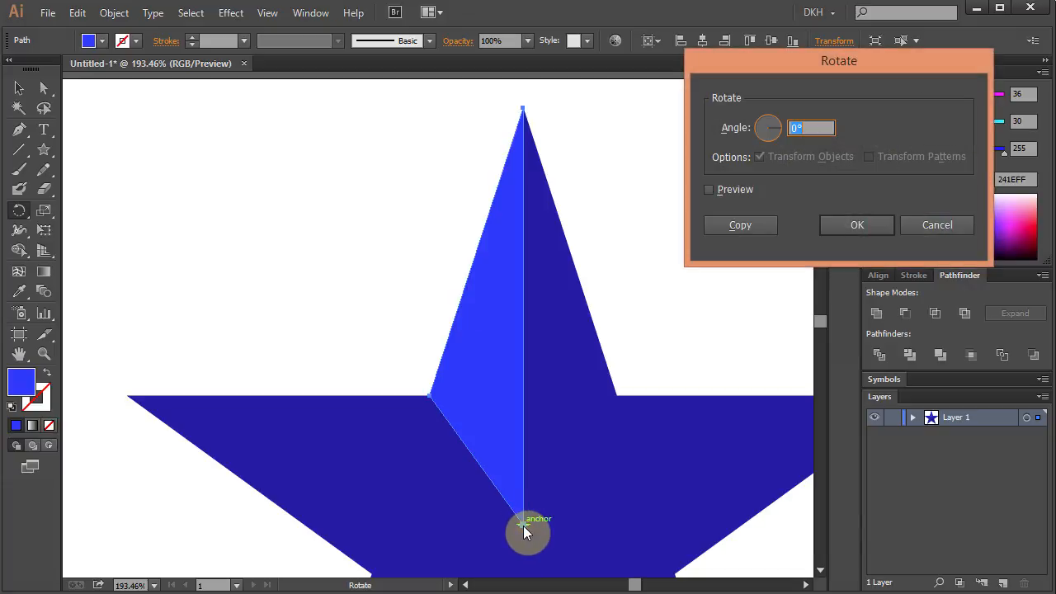
type("7")
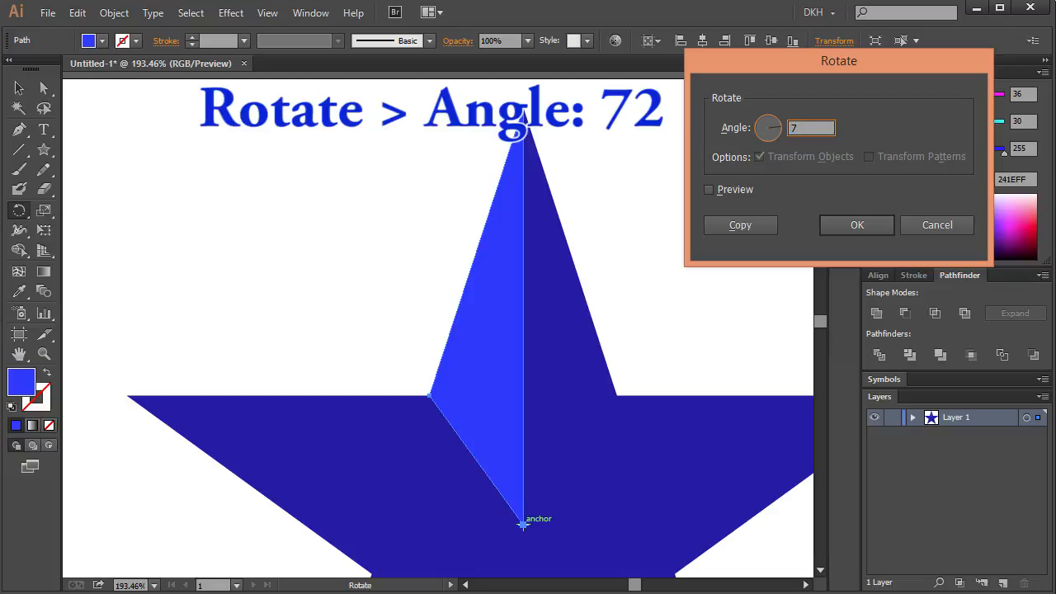
type("2")
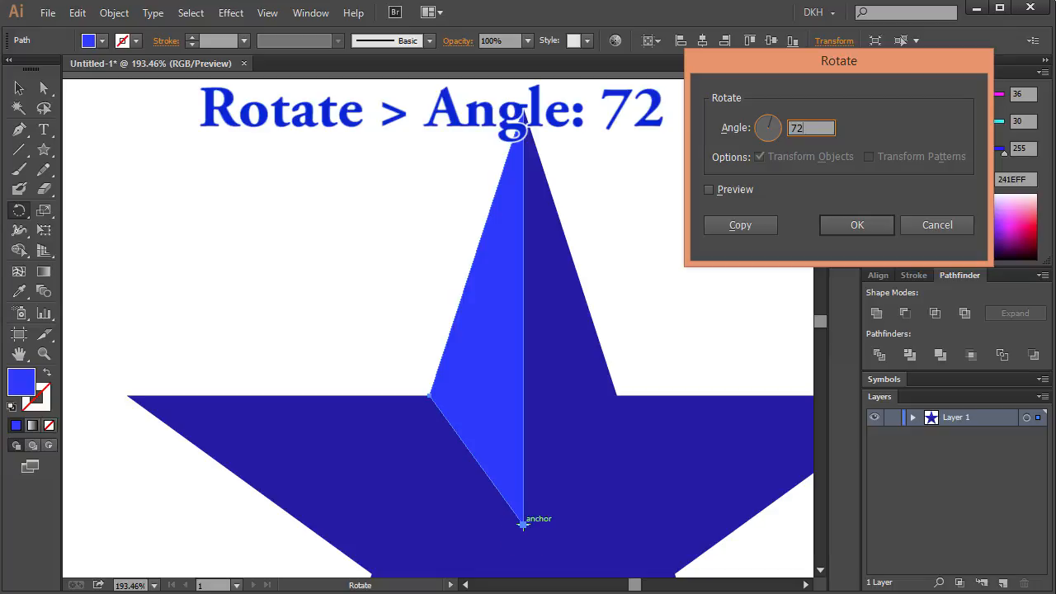
mouse_move(739, 225)
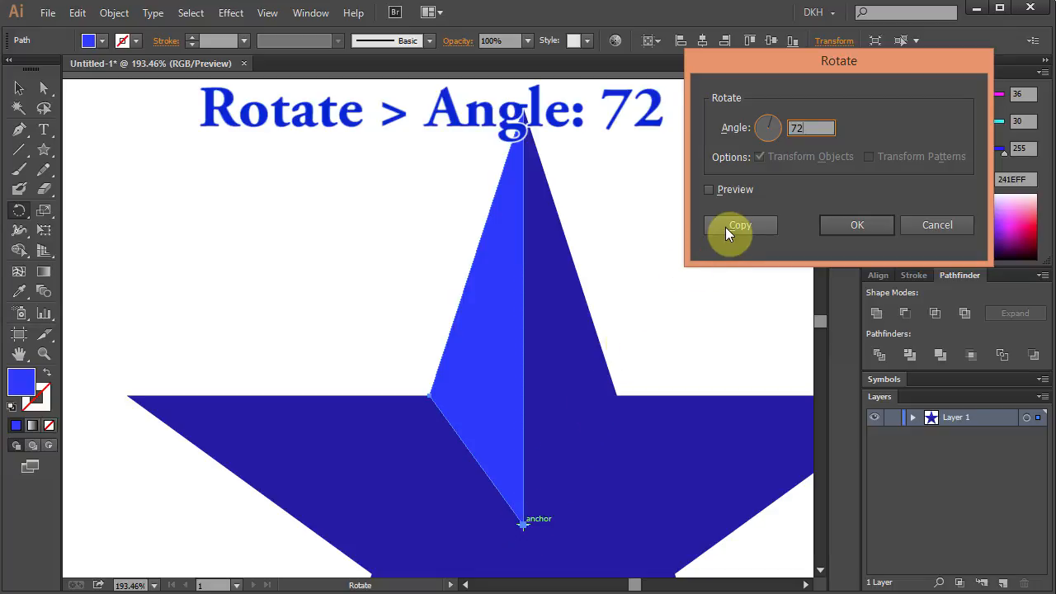
left_click(739, 224)
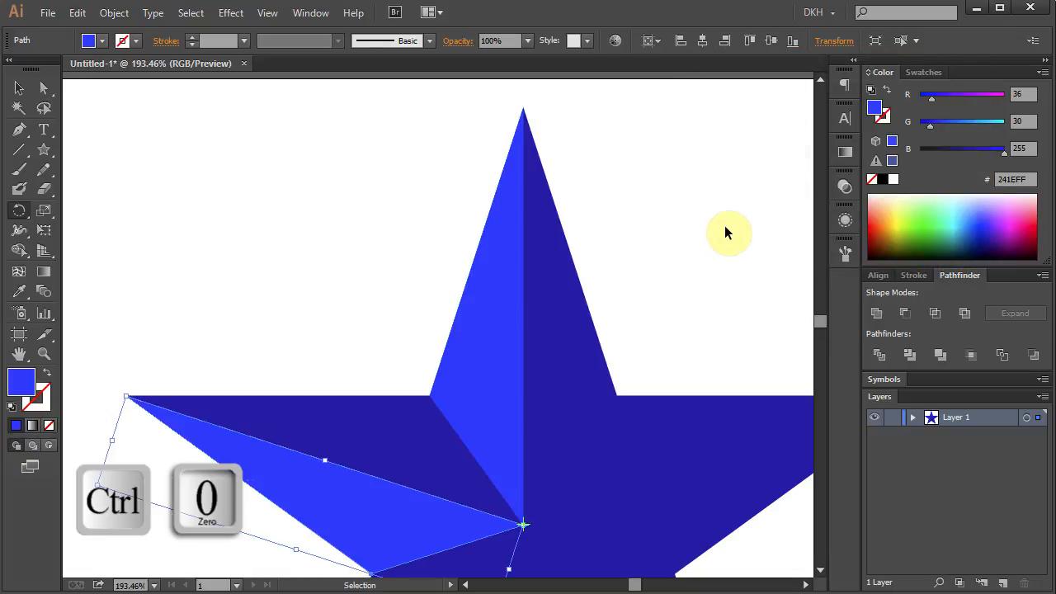
Fit the artboard in view and repeat the rotated facet copy for the remaining points
key("ctrl+0")
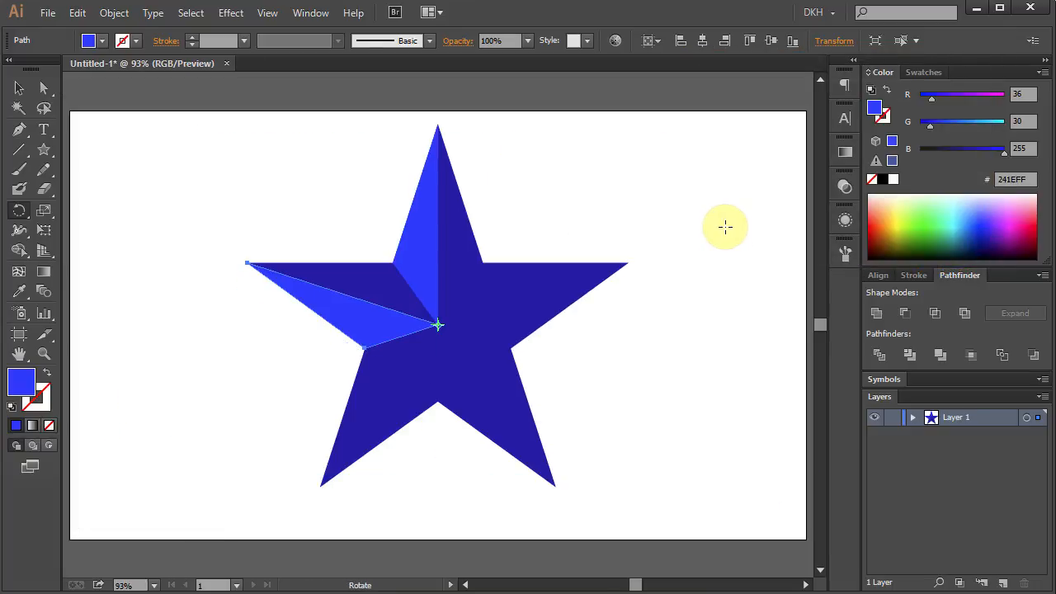
key("ctrl+d")
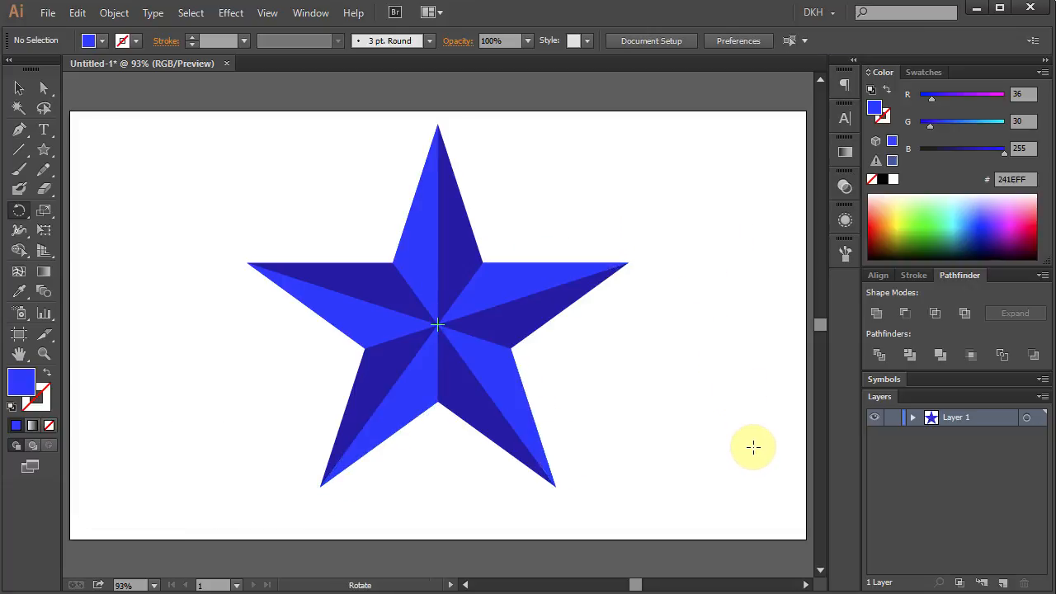
mouse_move(393, 482)
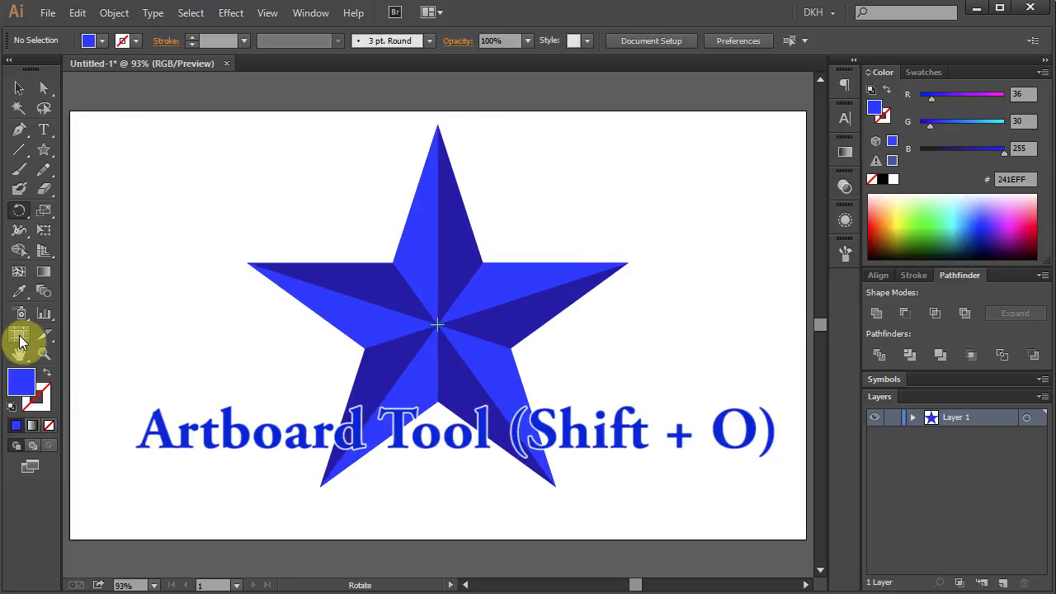
left_click(20, 333)
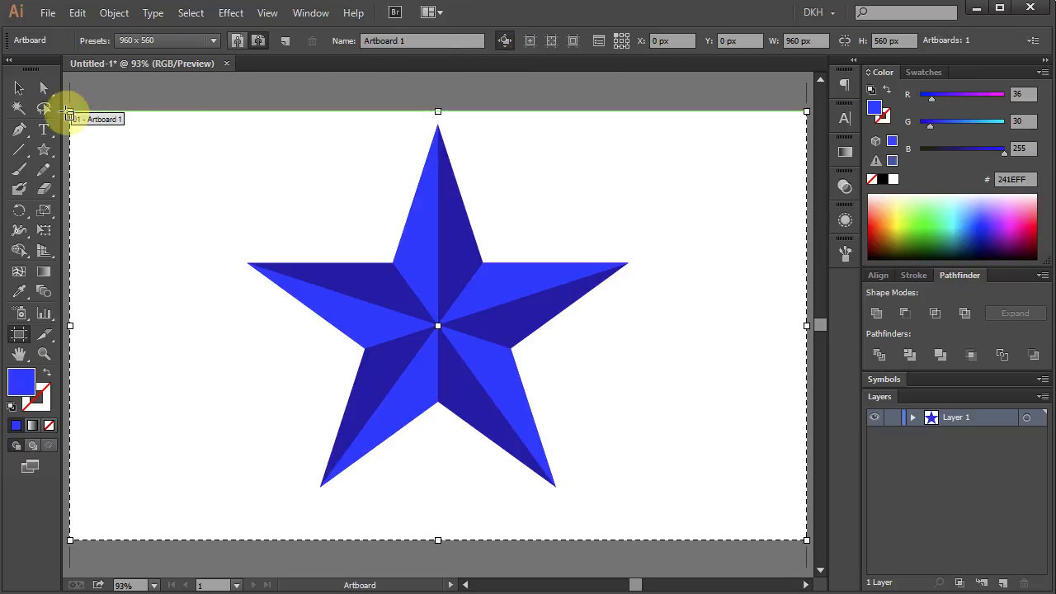
left_click(43, 89)
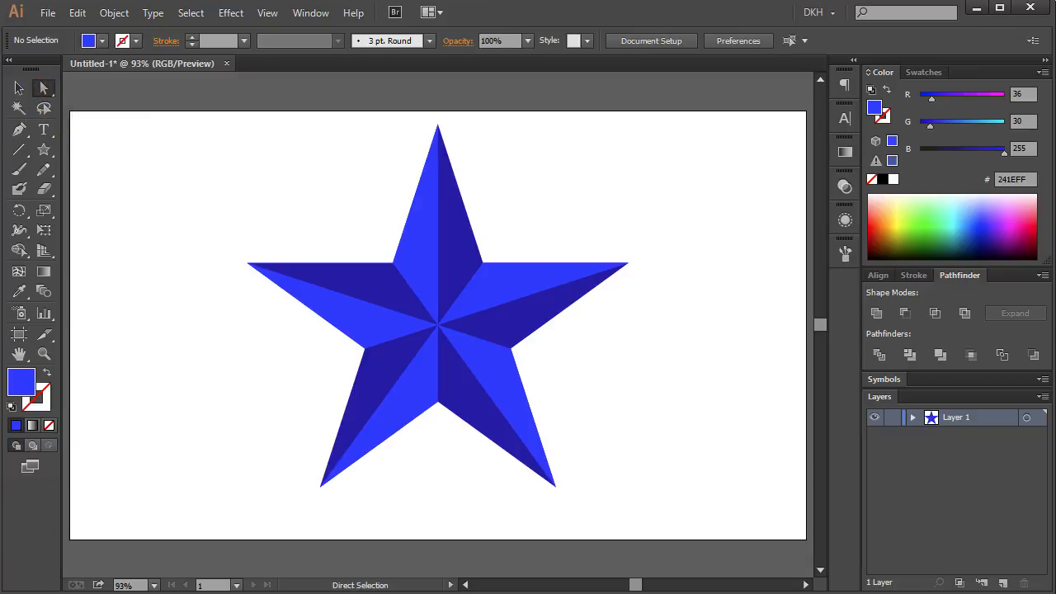